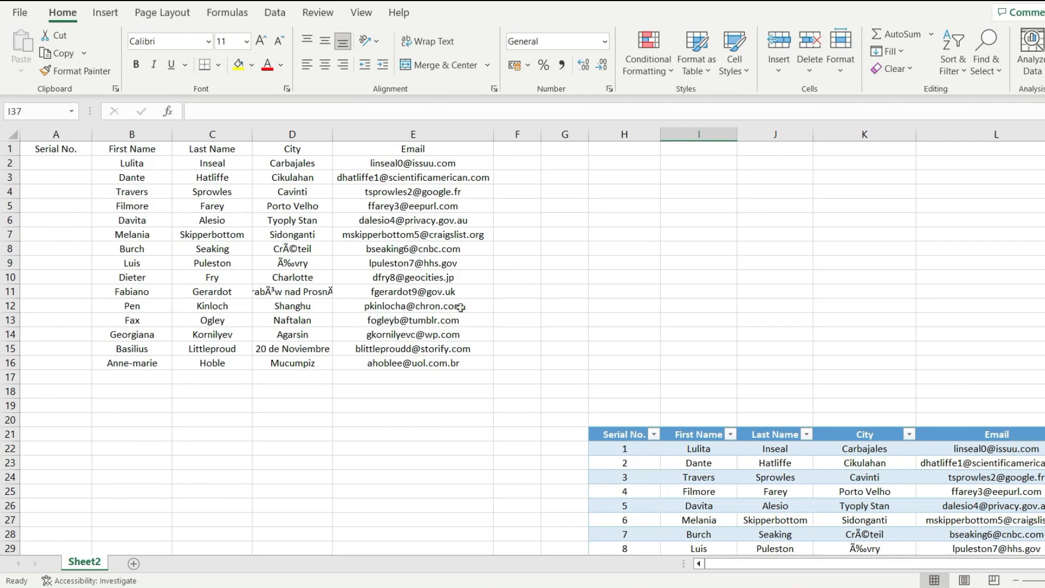
- Add two Anne-marie rows and delete the Davita and Melania rows so Serial No. renumbers 1–15
scroll("down", 3)
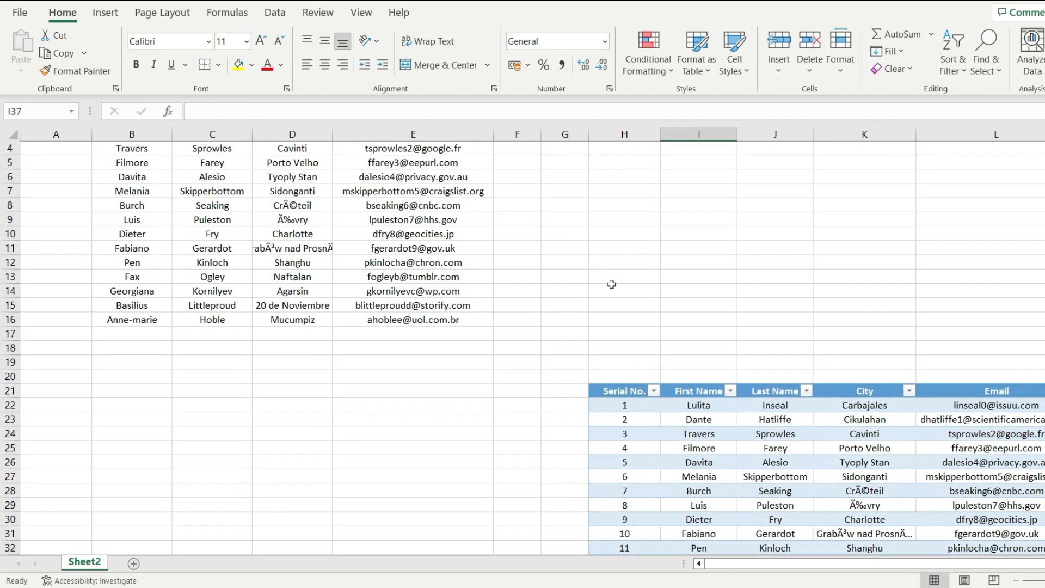
scroll("down", 3)
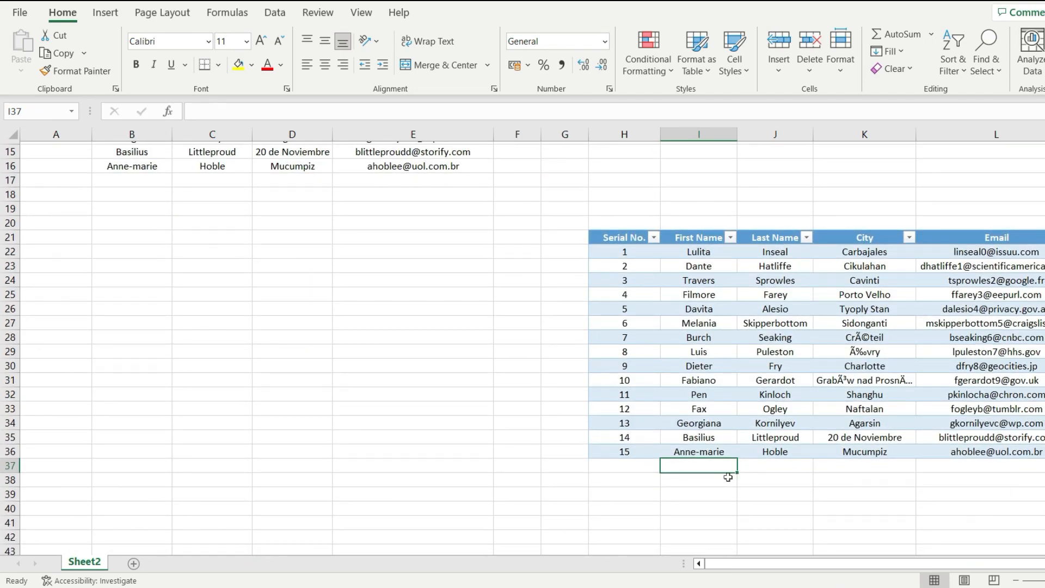
type("Anne-marie")
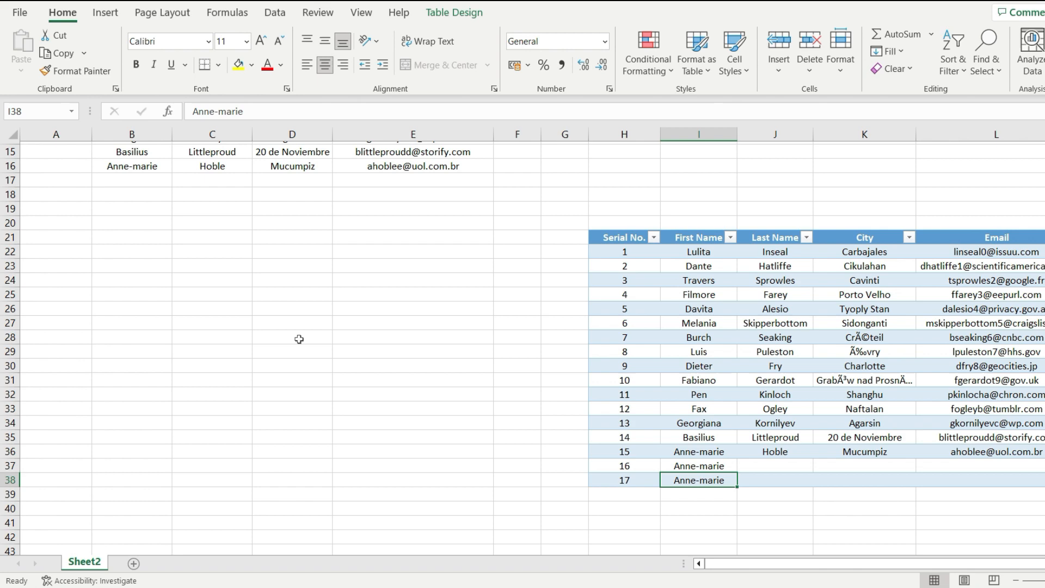
left_click(56, 309)
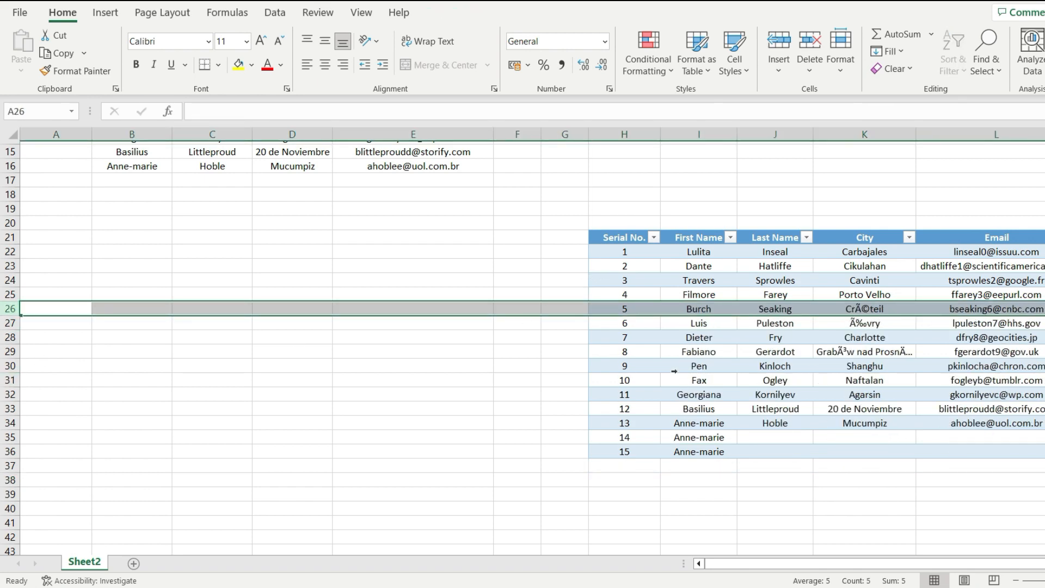
left_click(698, 465)
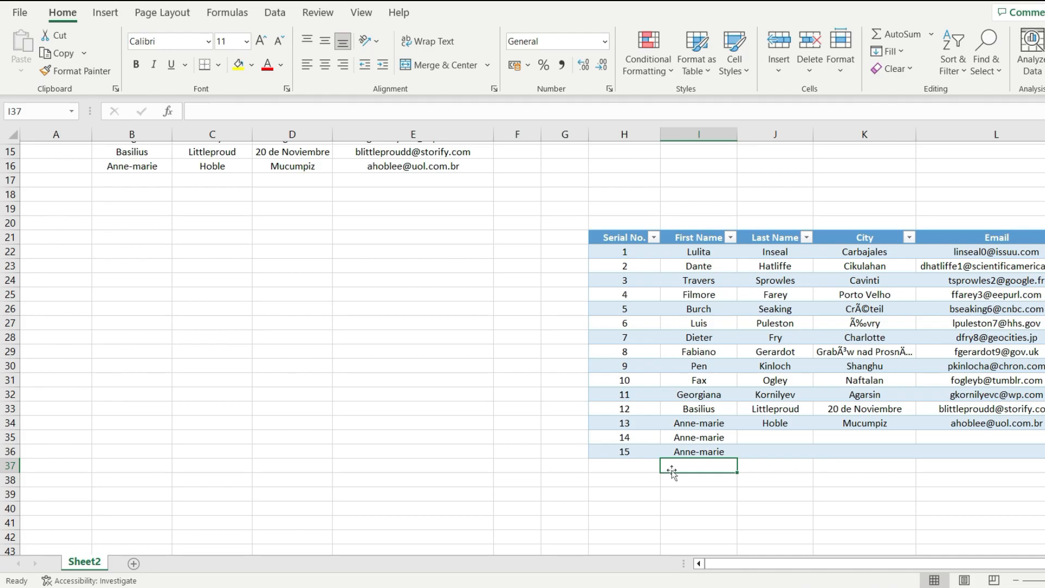
scroll("up", 3)
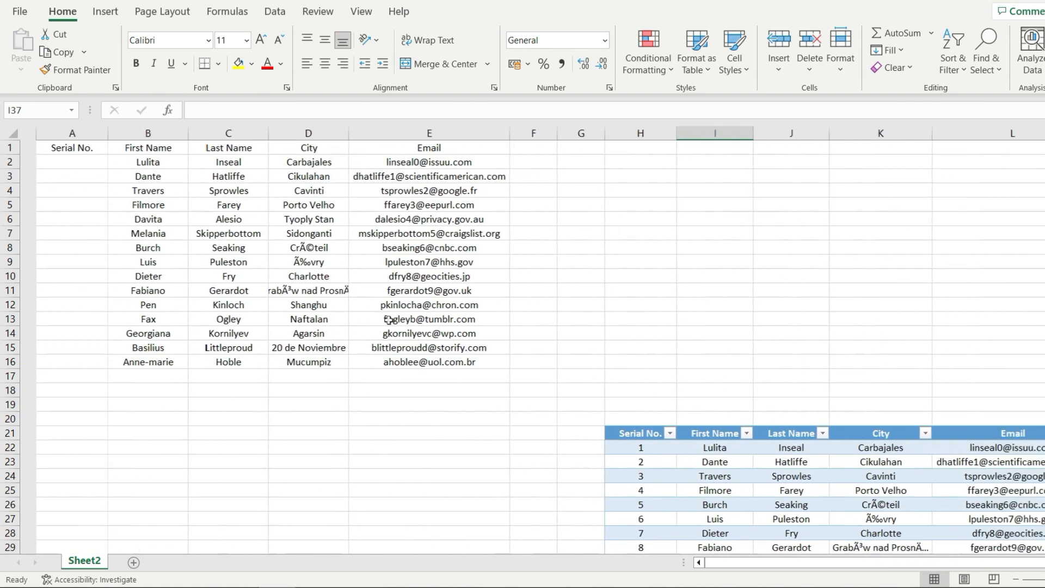
- Select the whole customer list with Ctrl+A and start Create Table with Ctrl+T
left_click(132, 319)
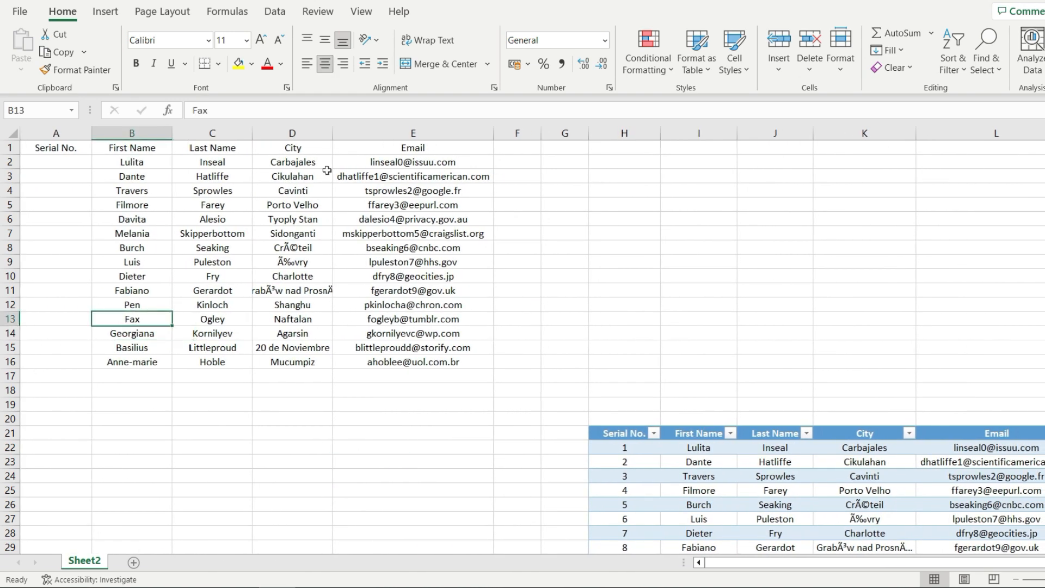
key("ctrl+a")
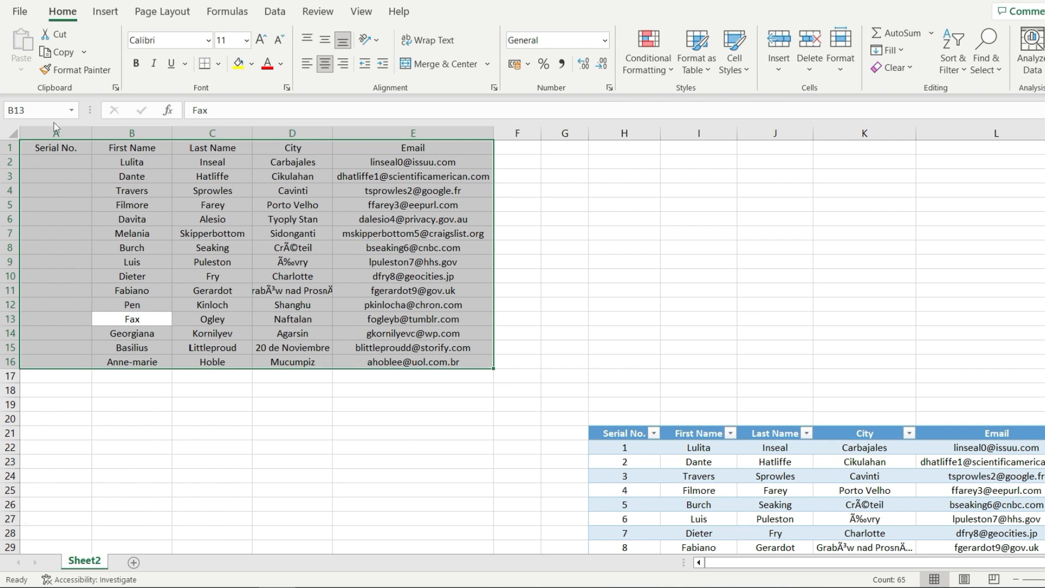
left_click(56, 133)
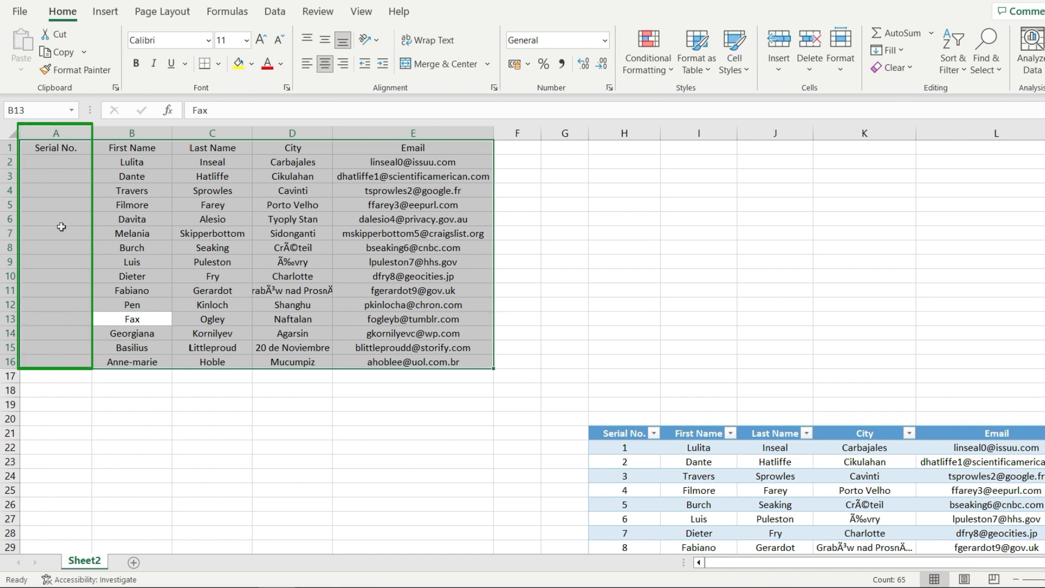
key("ctrl+t")
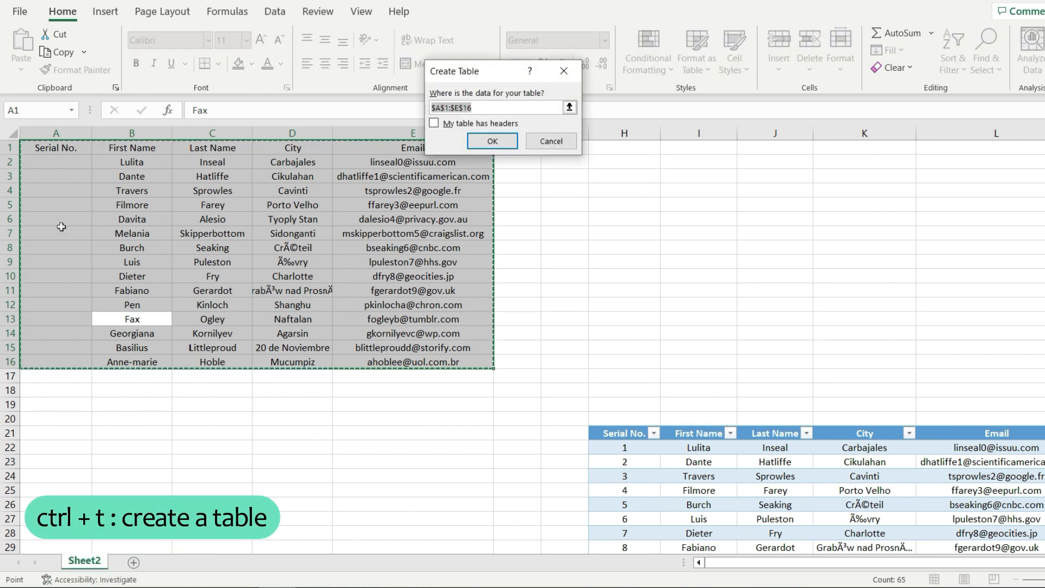
- Confirm the table with 'My table has headers' so the first row becomes column headers
left_click(435, 122)
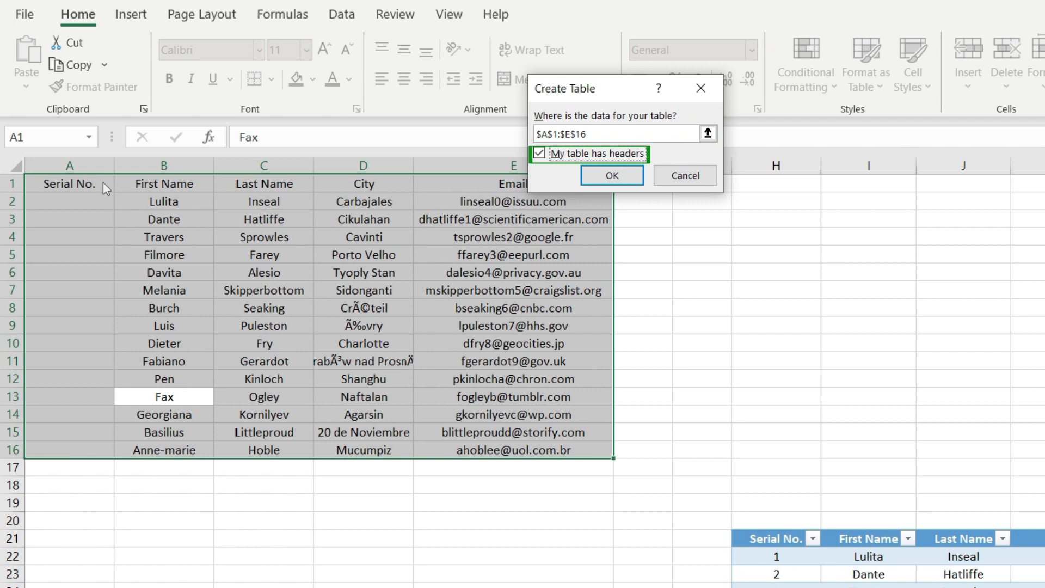
mouse_move(612, 175)
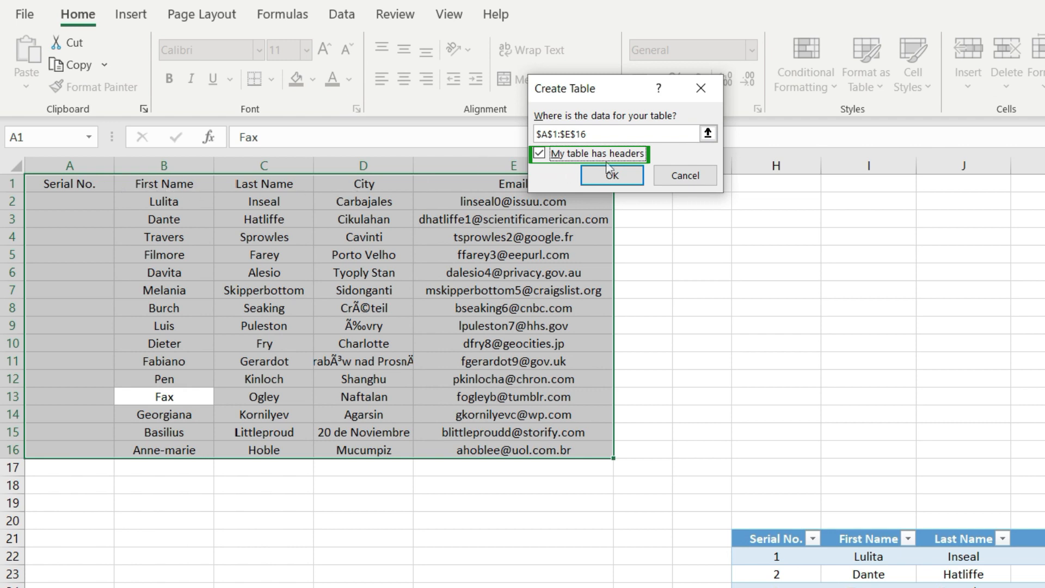
left_click(610, 175)
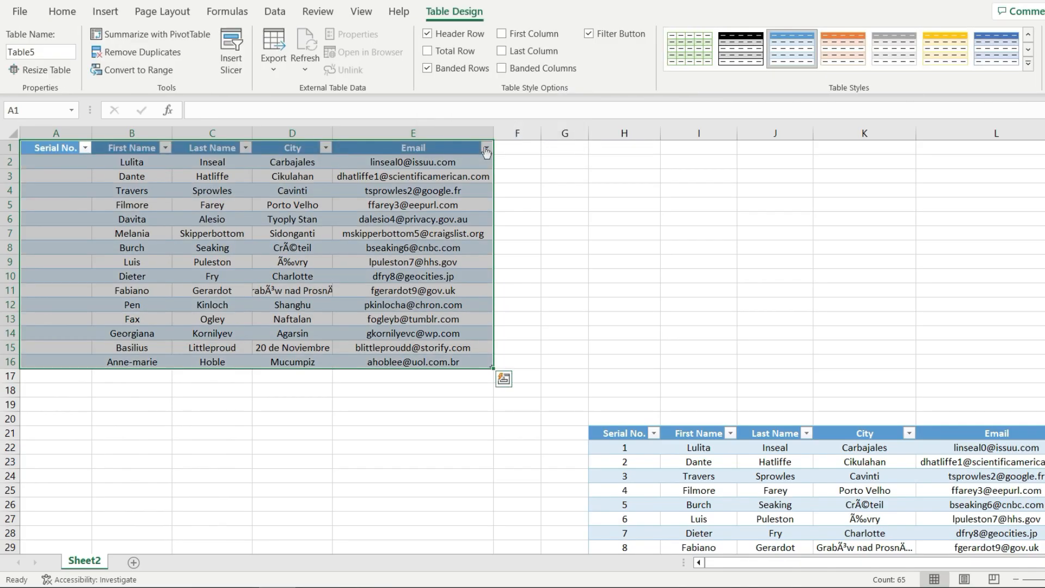
- Enter =ROWS($A$2: in the first Serial No. cell, locking A2 with F4
left_click(55, 175)
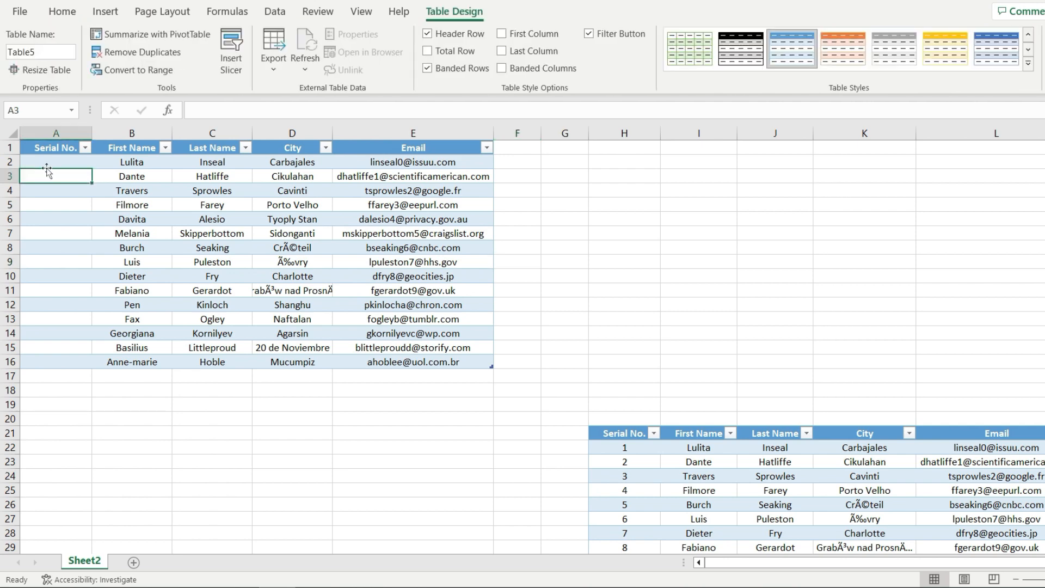
left_click(57, 161)
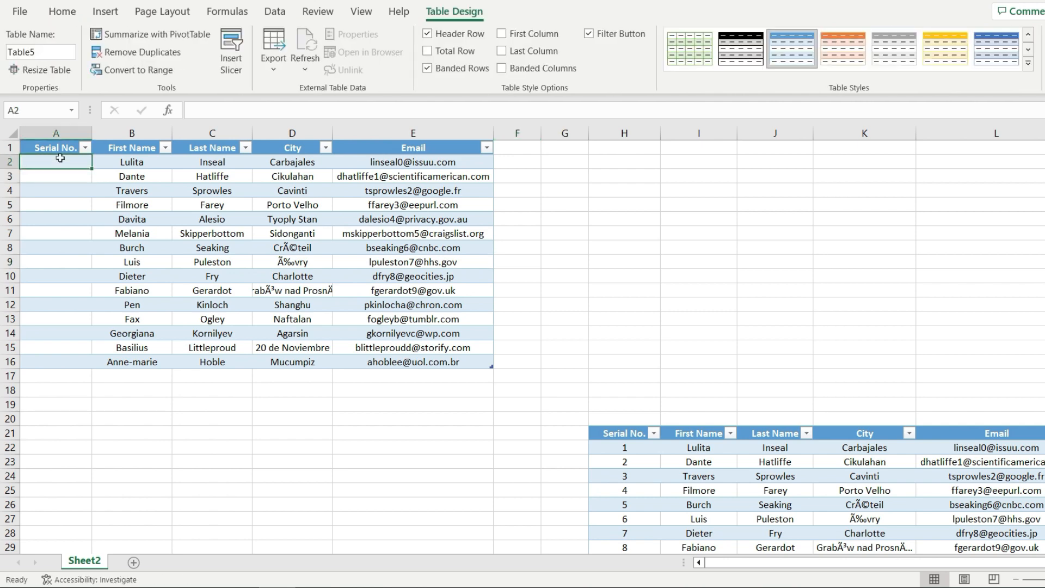
type("=")
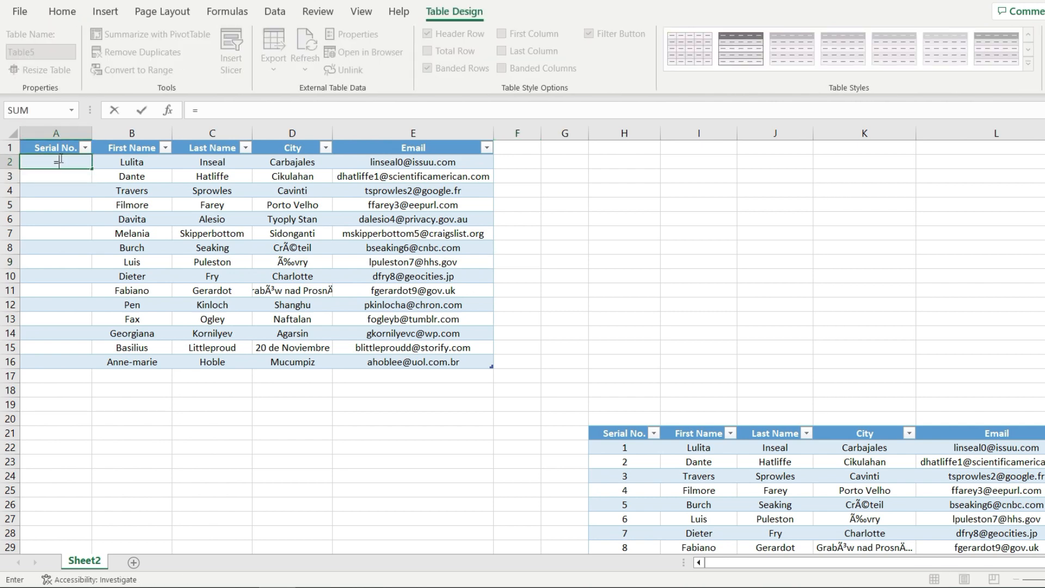
type("ROWS")
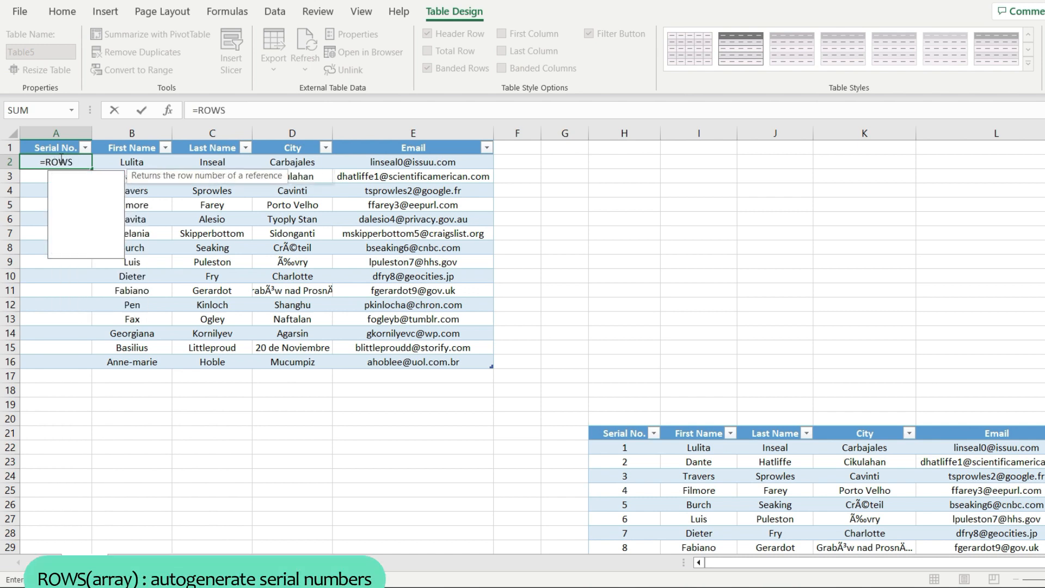
type("(")
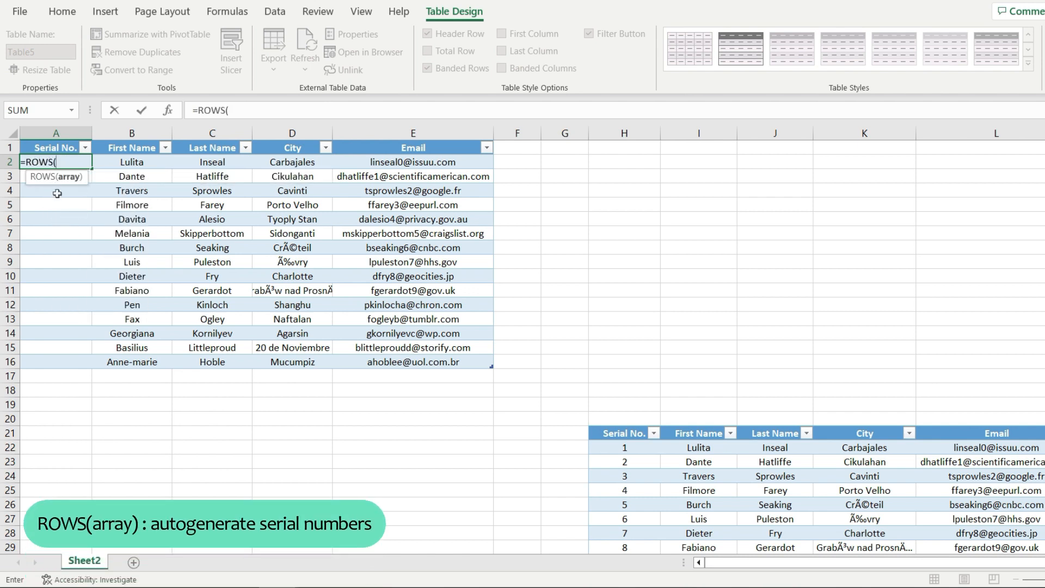
mouse_move(110, 212)
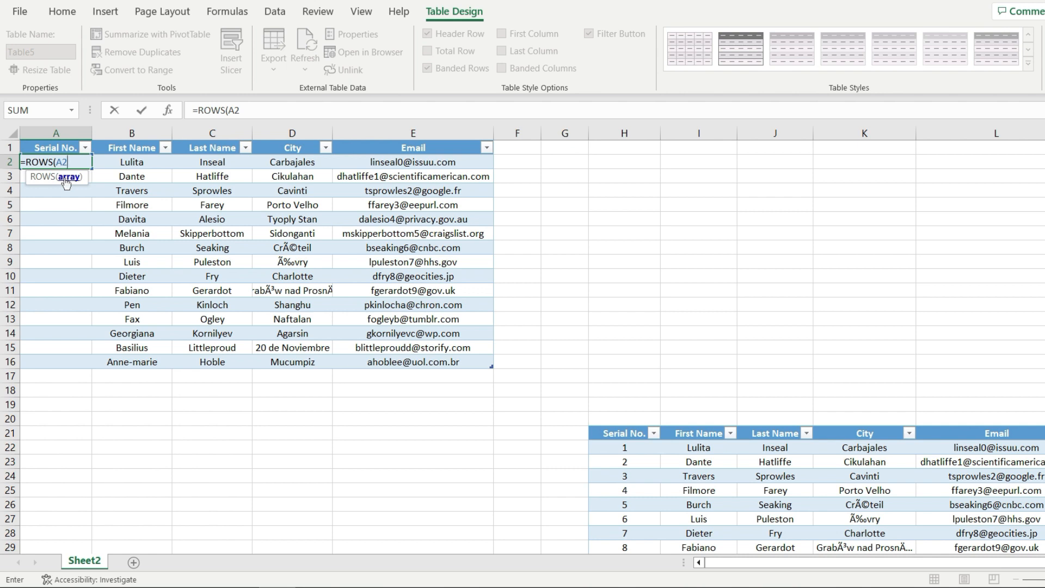
key("F4")
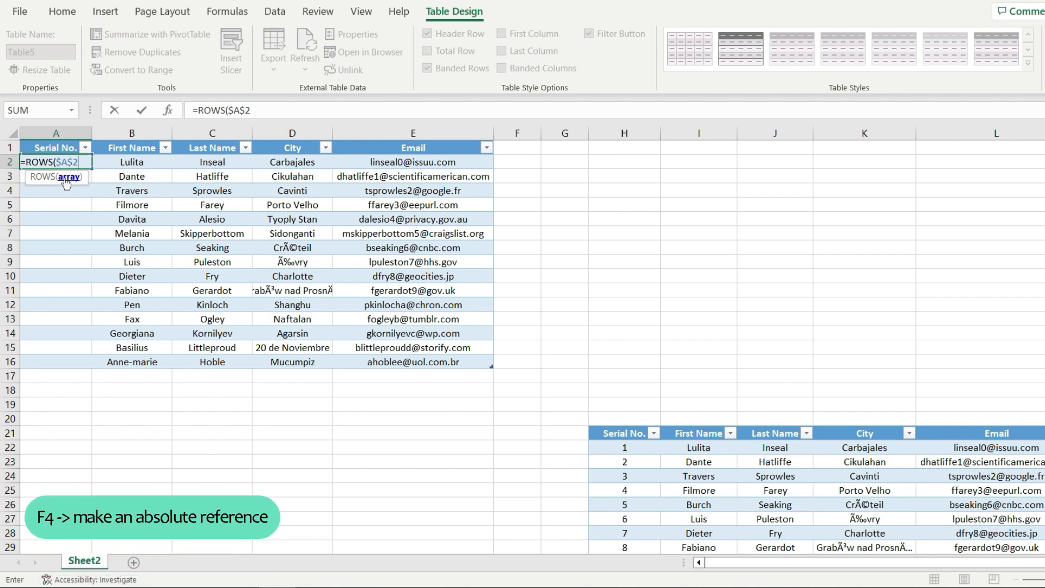
type(":")
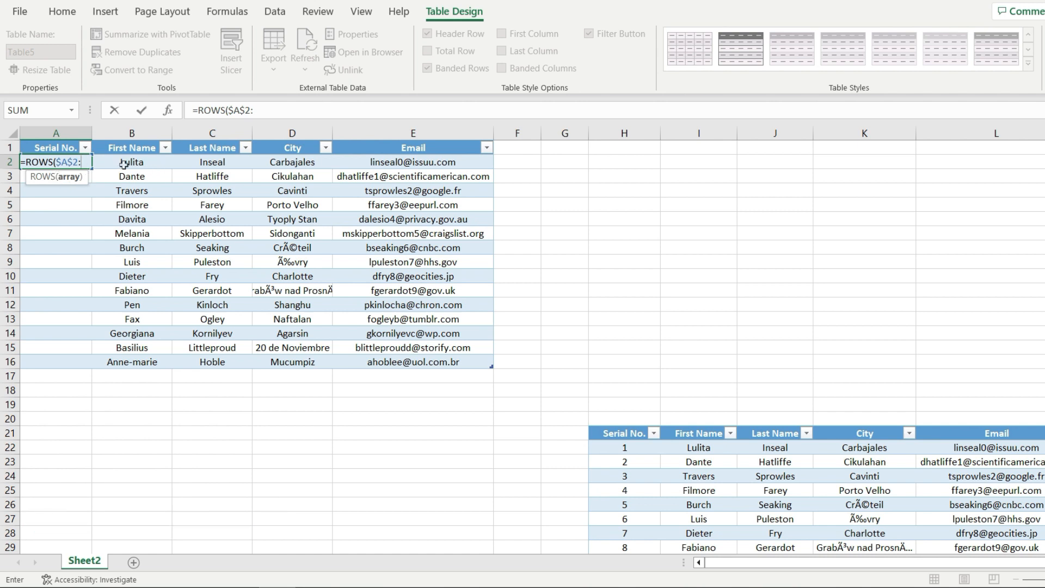
mouse_move(74, 178)
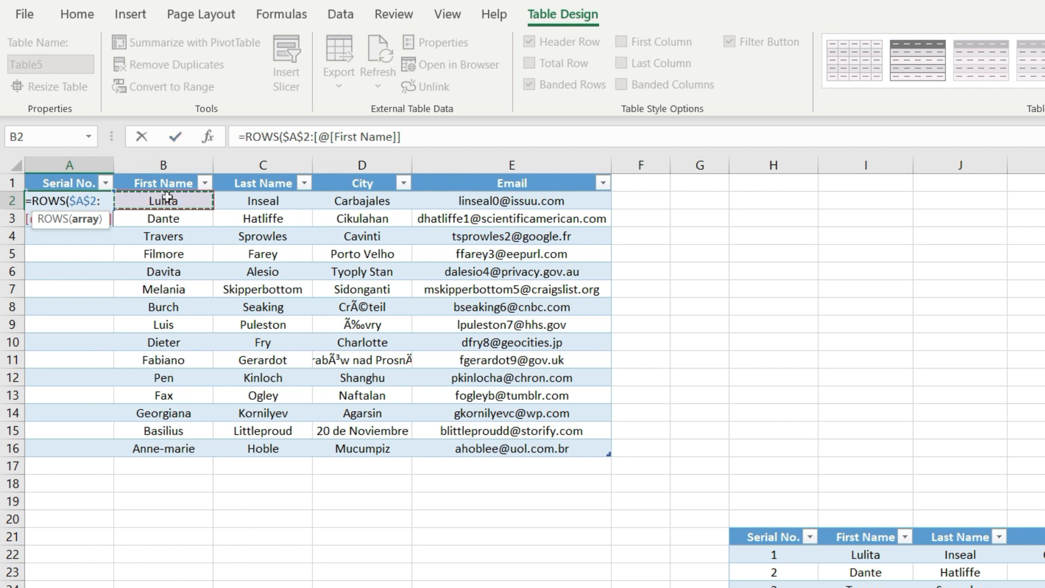
mouse_move(430, 295)
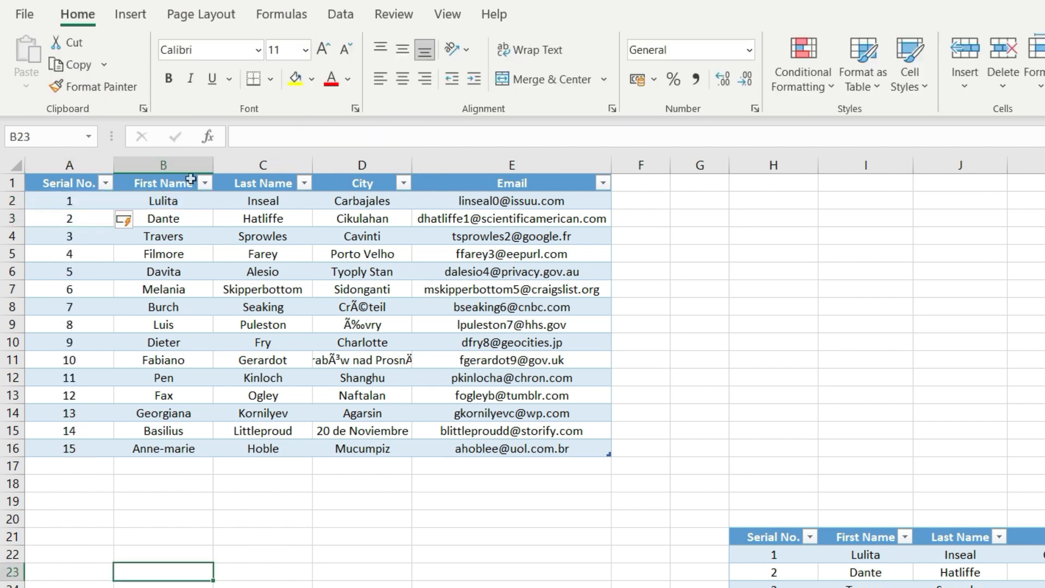
- Add Anne-marie rows below the table so numbering extends to 18, then select the Burch row
left_click(163, 465)
type("Anne-marie")
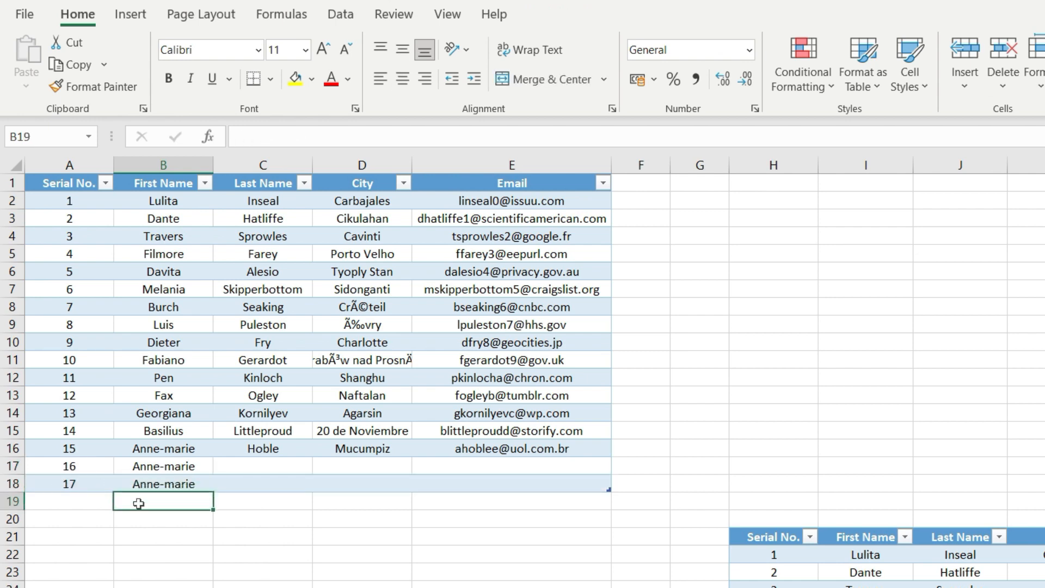
left_click(68, 306)
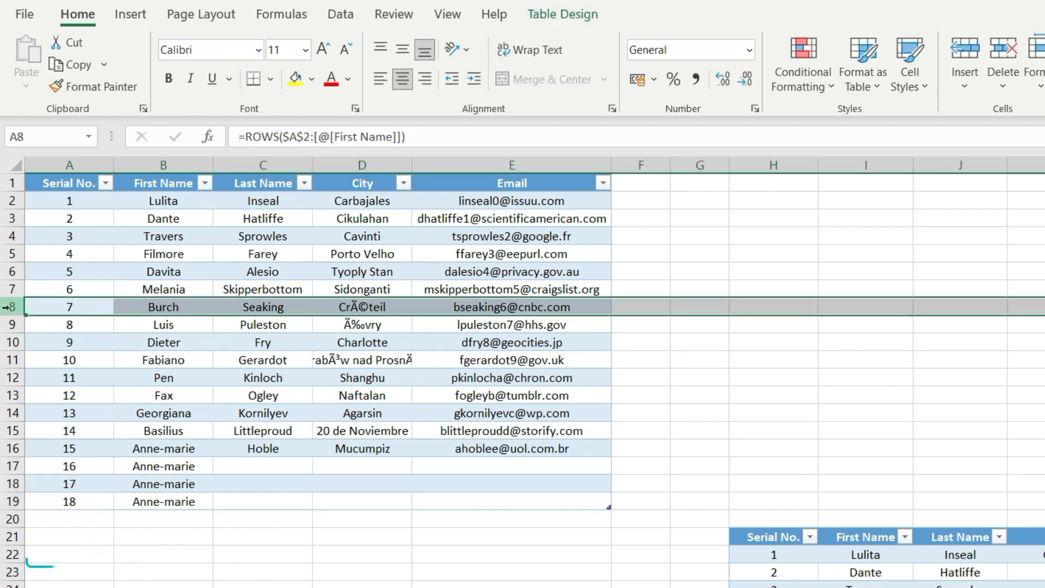